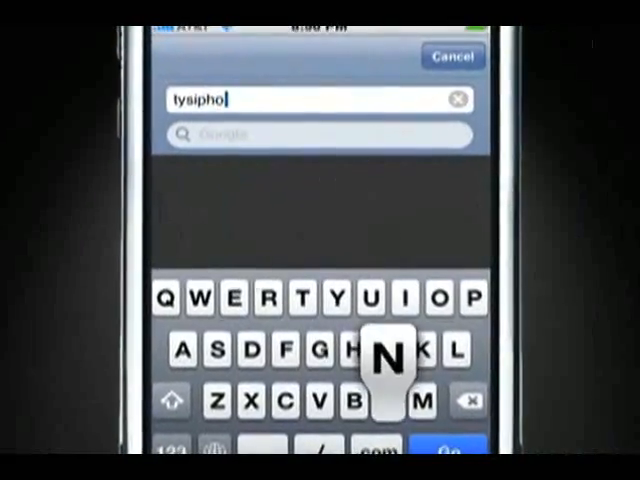
Enter 'nehelp.com' into the Safari address bar
text(nehelp.com)
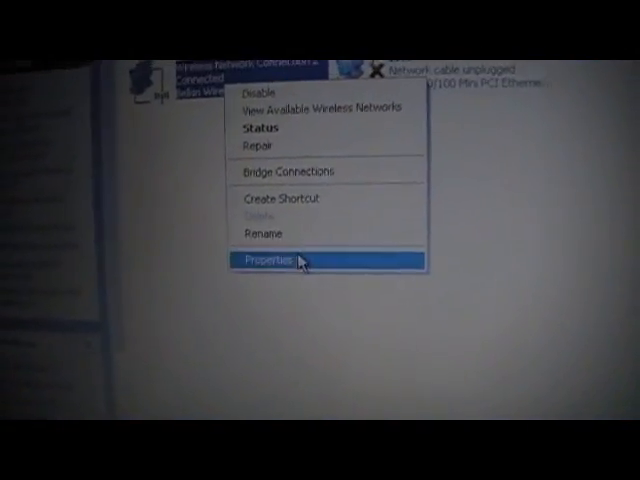
Open the wireless connection's Properties to reach its Preferred networks list
click(262, 260)
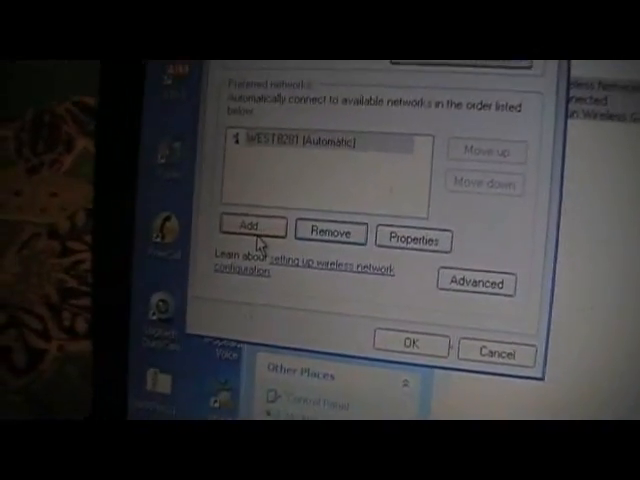
click(254, 226)
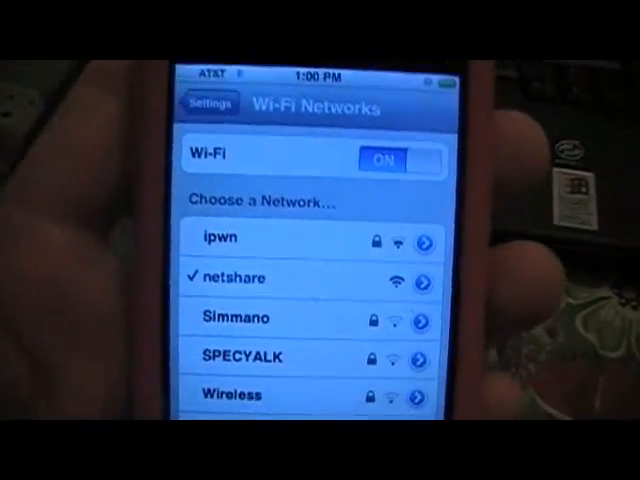
Leave Settings for the home screen once netshare is joined
key(home)
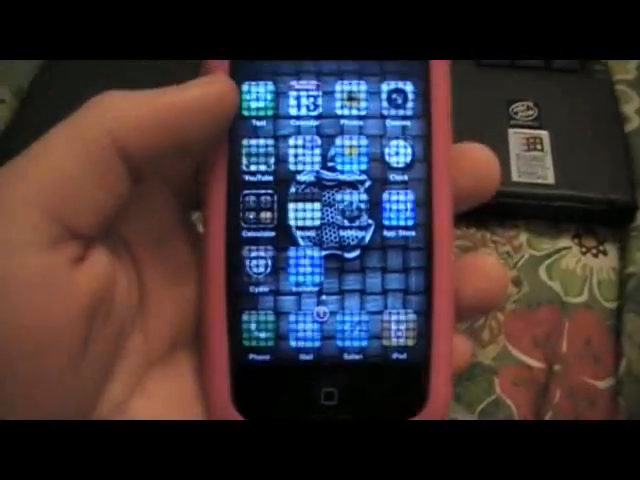